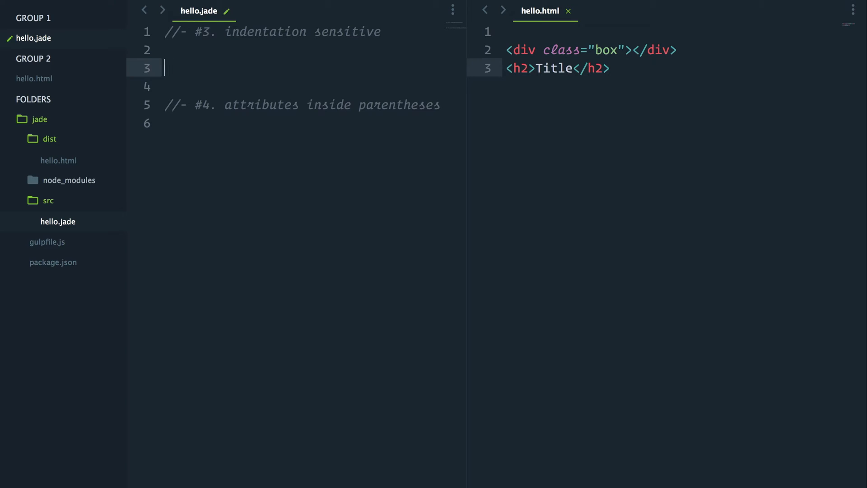
- Type nested div.box, ul, li and div.wrapper holding an h2 'Title' and a paragraph
text(div.box)
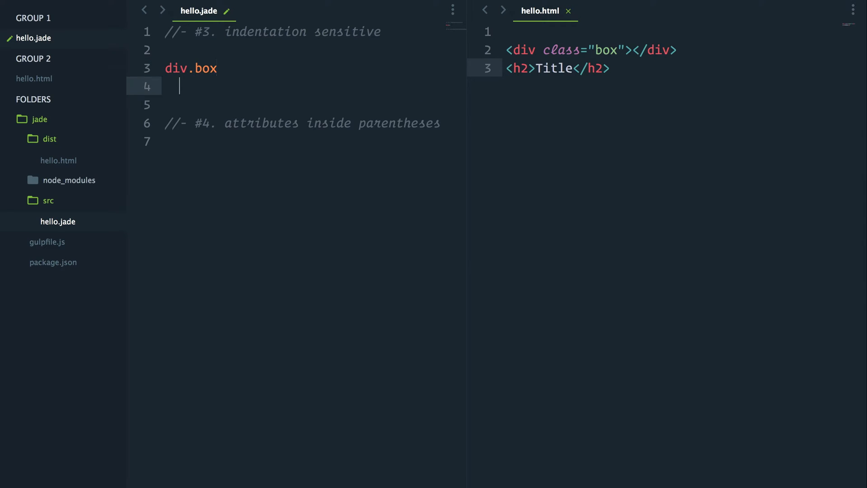
text(ul)
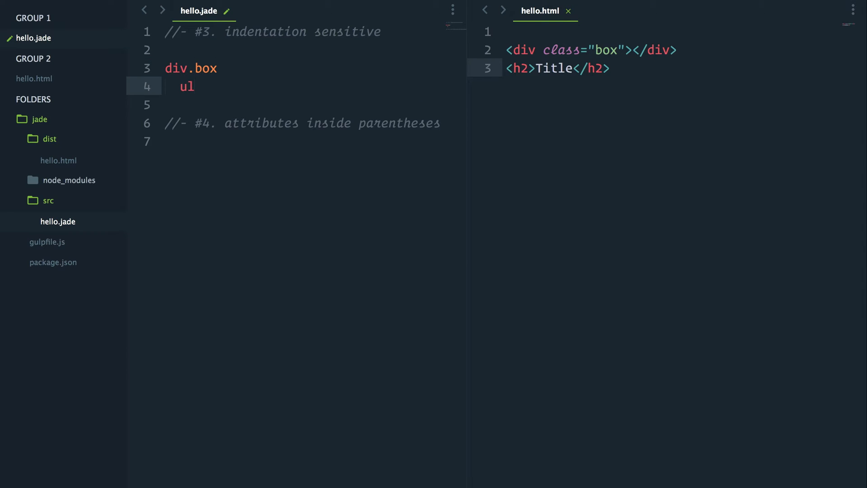
text(li)
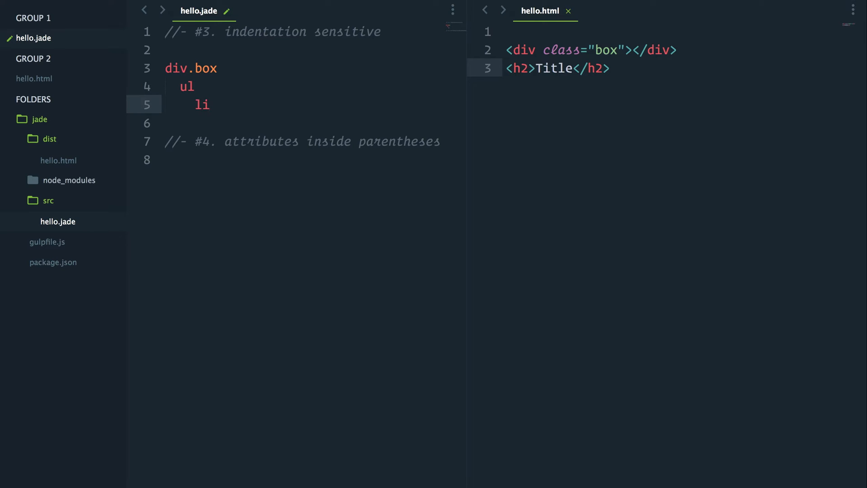
key(enter)
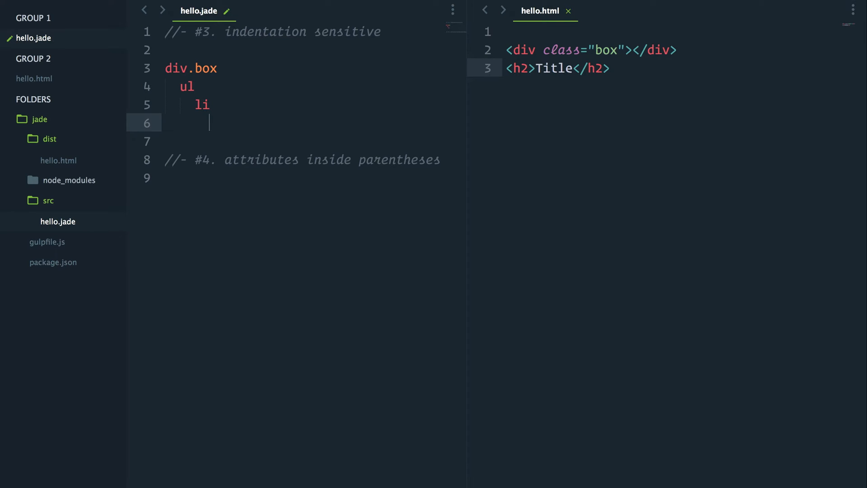
text(div.)
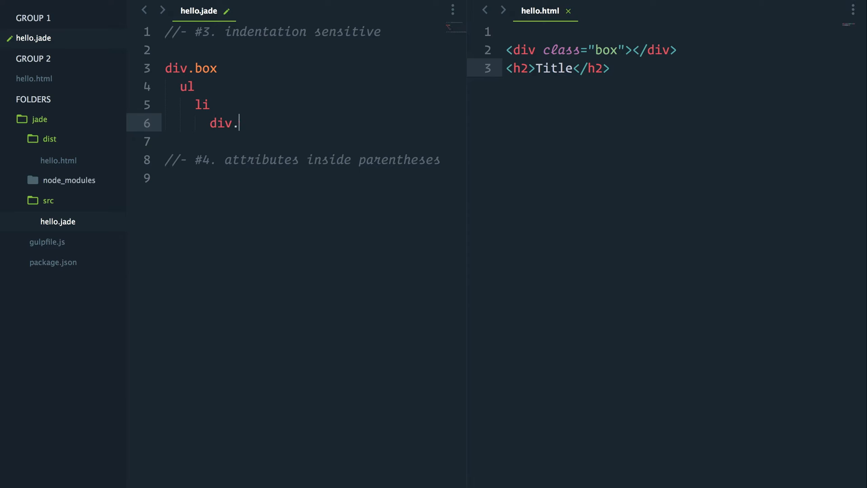
text(wra)
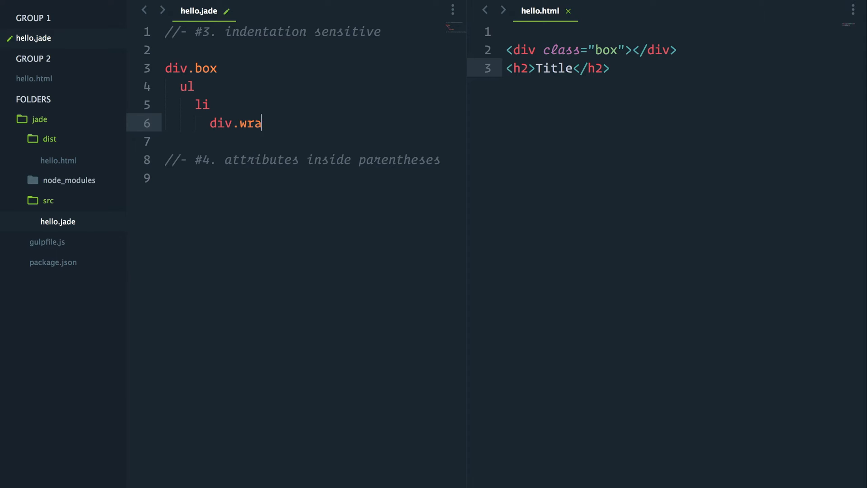
text(pper)
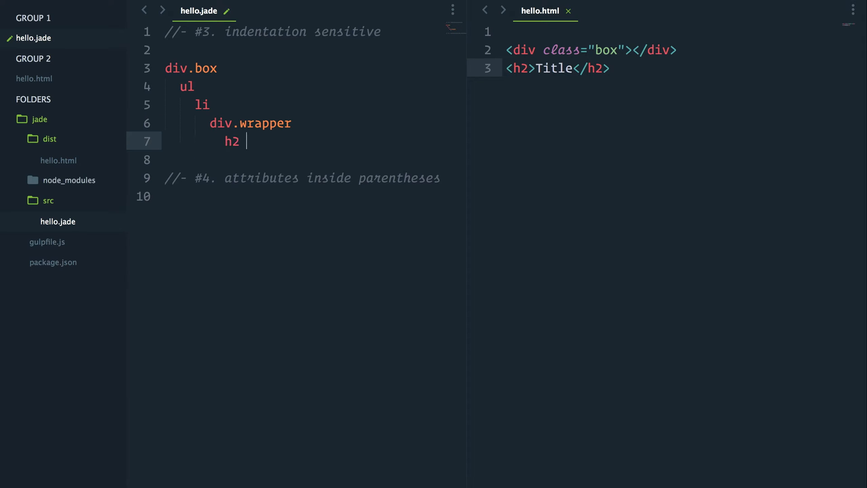
text(Title)
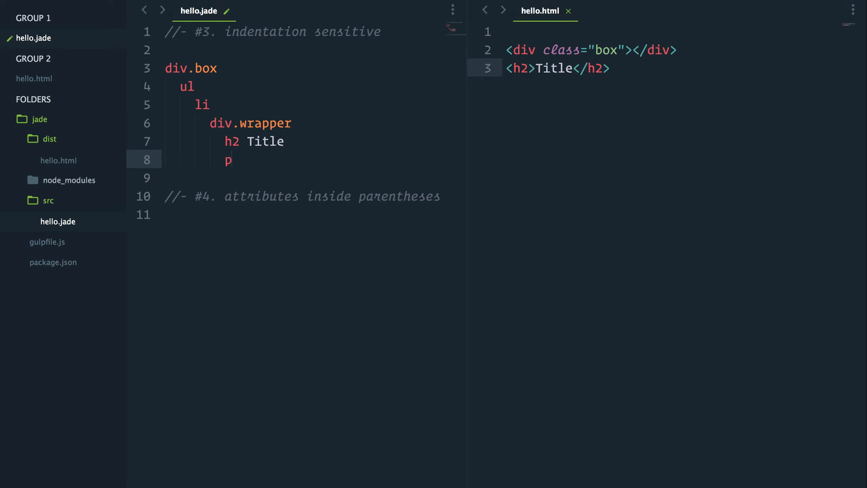
text(paragrap)
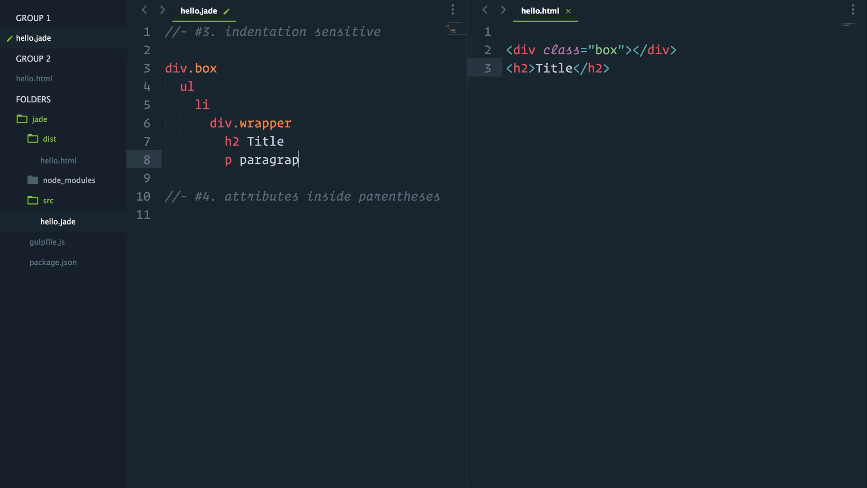
text(h)
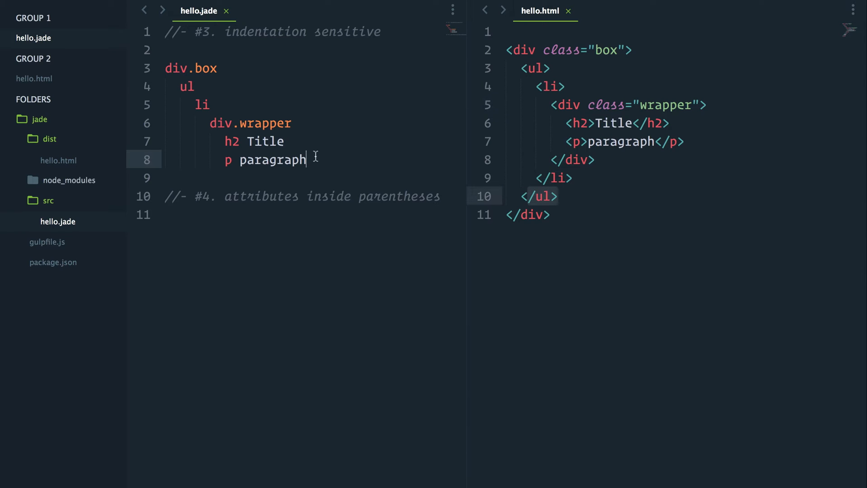
- Add an indented 'p My paragraph' line under div.box after the list
key(enter)
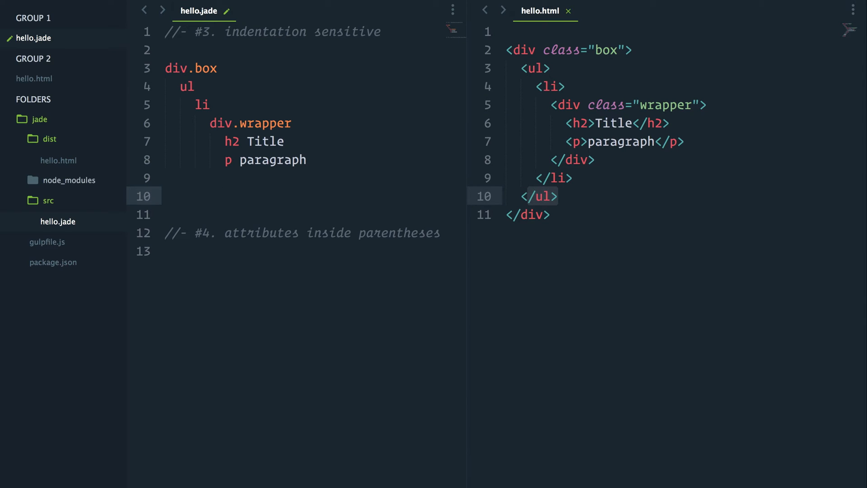
mouse_move(316, 154)
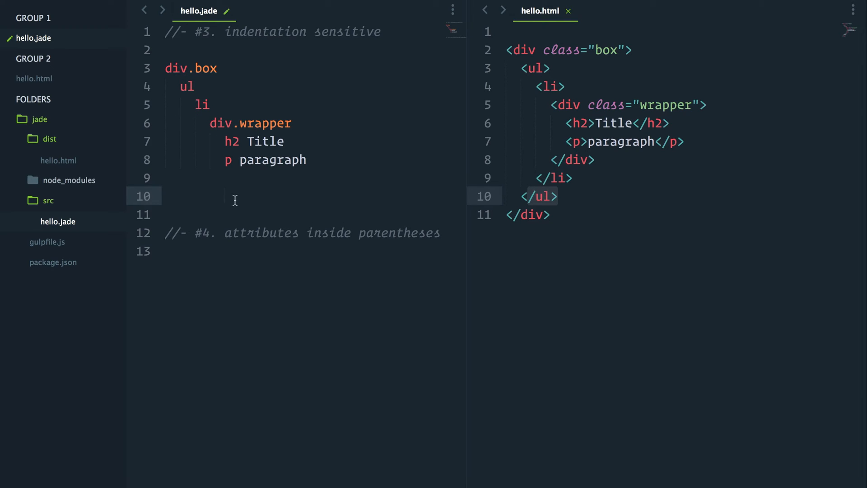
mouse_move(234, 199)
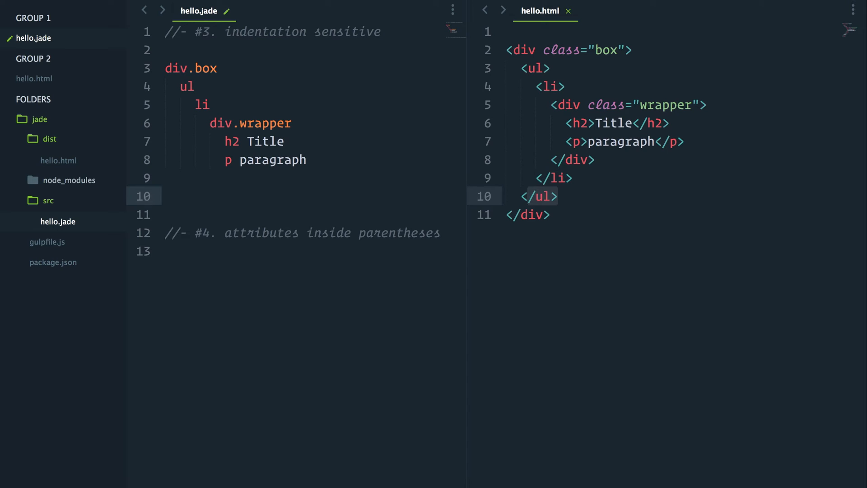
text(p My par)
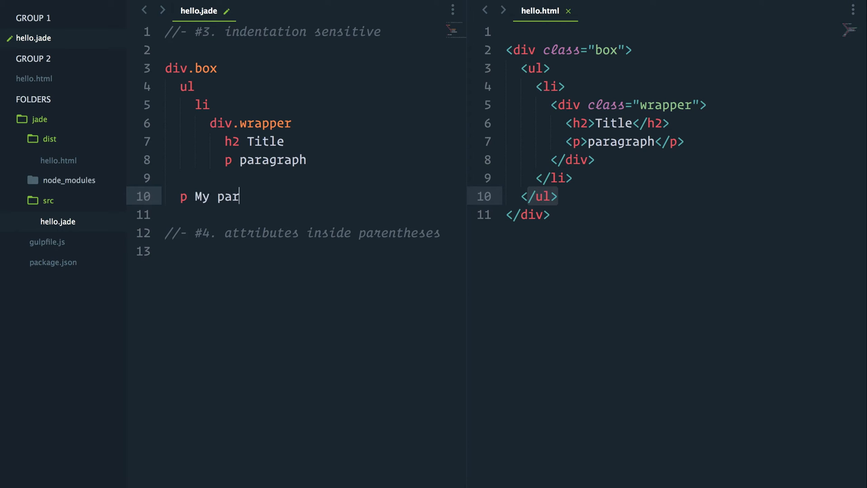
text(agraph)
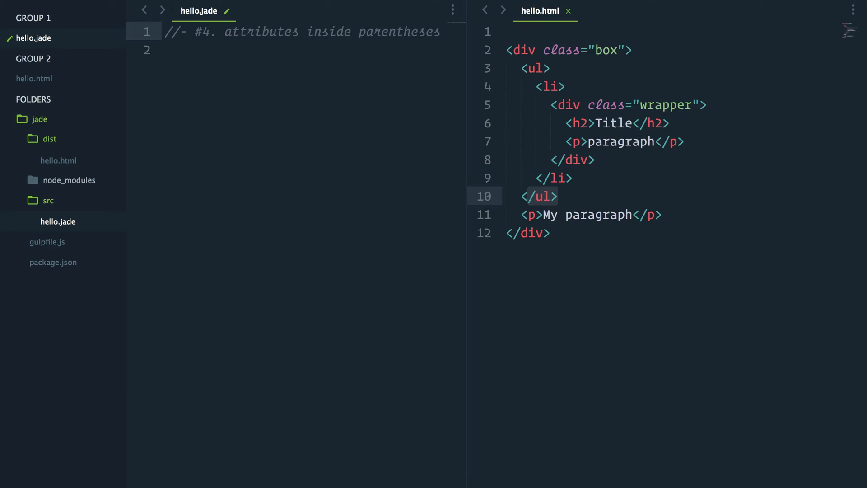
- Change the attributes comment from //- to // and add a line below it
click(190, 32)
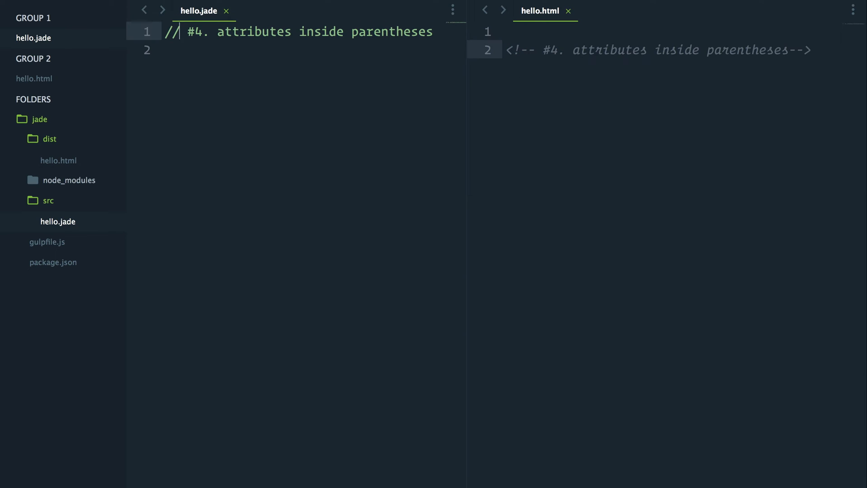
key(Return)
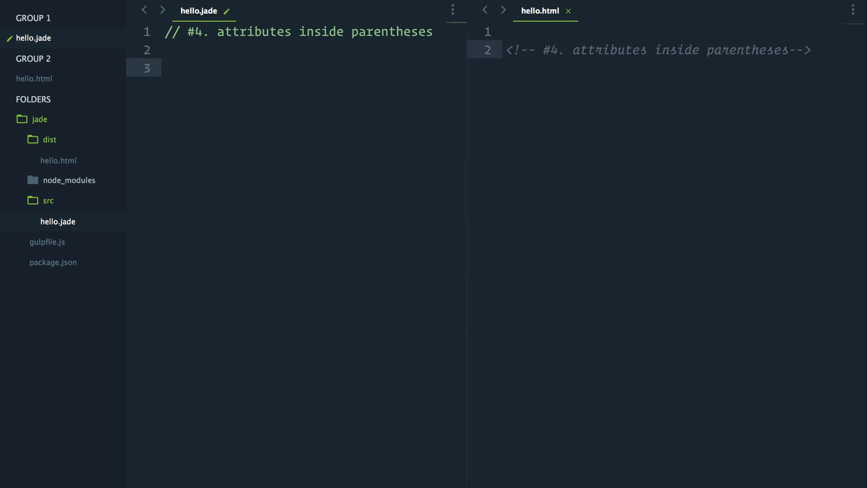
- Type div.box(data-name="box", id="myBox") on line 3
text(div.box)
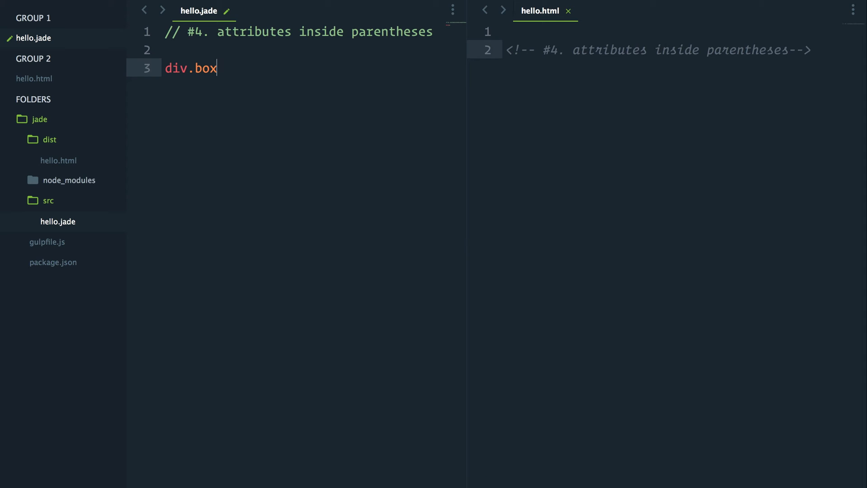
text(()
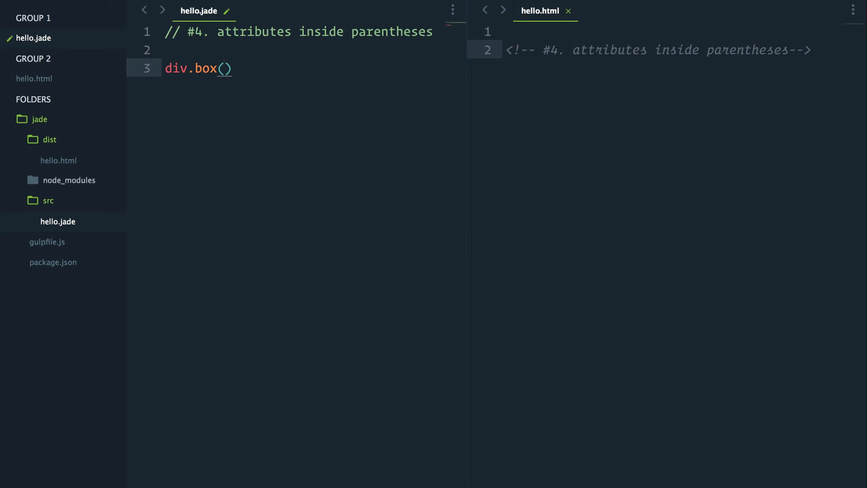
text(data)
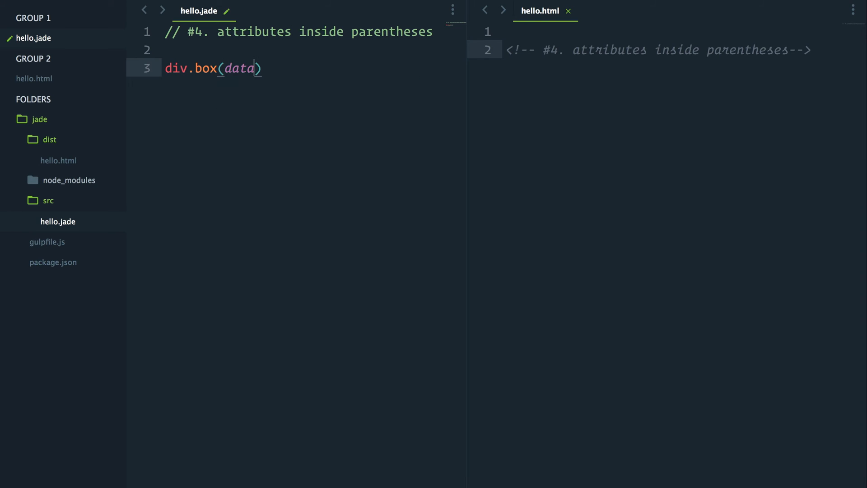
text(-name=)
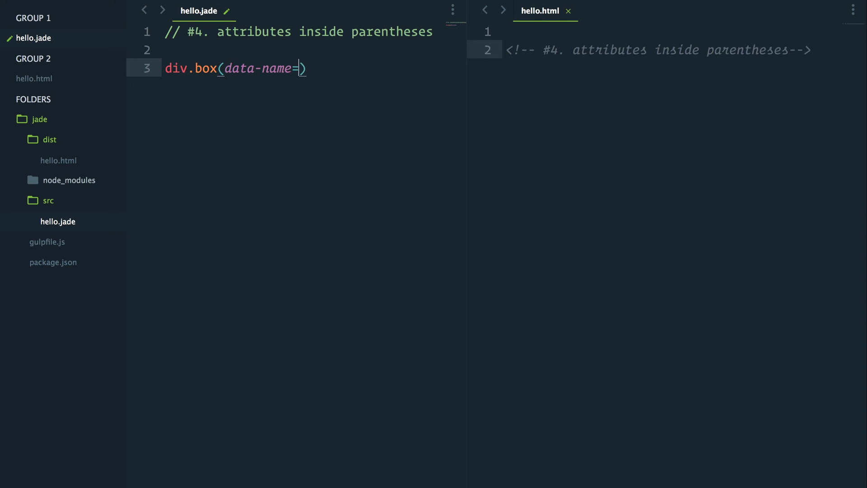
text("box")
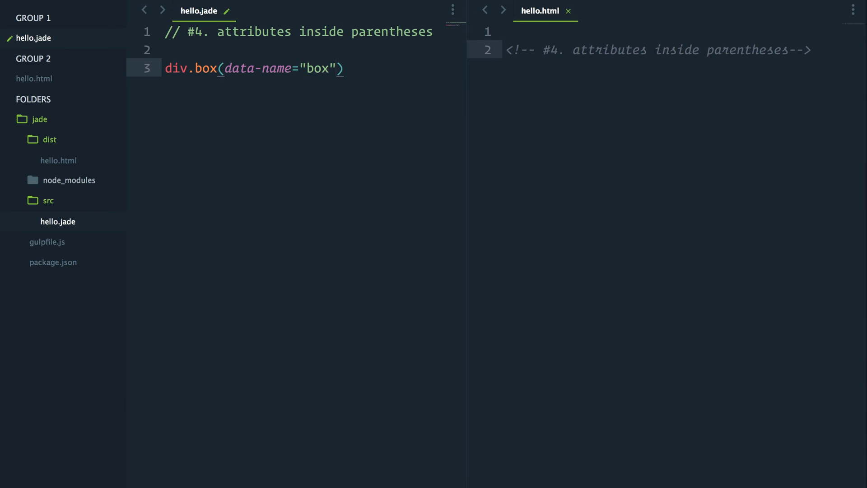
text(", ")
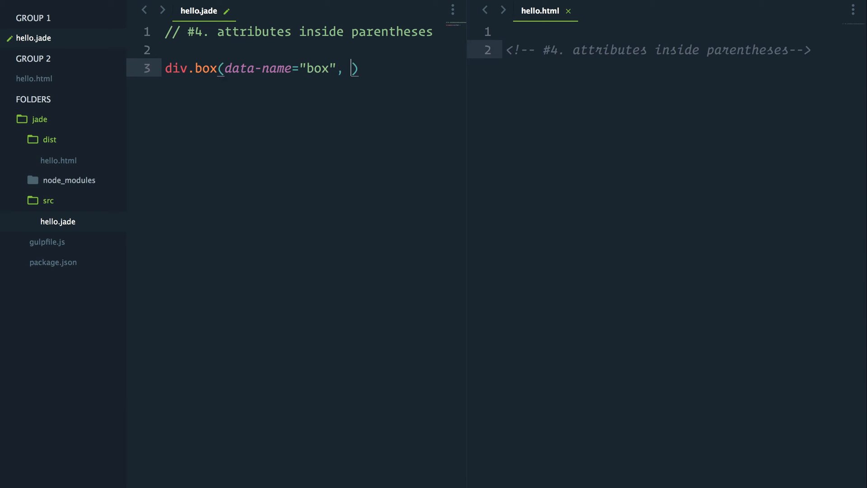
text(id=)
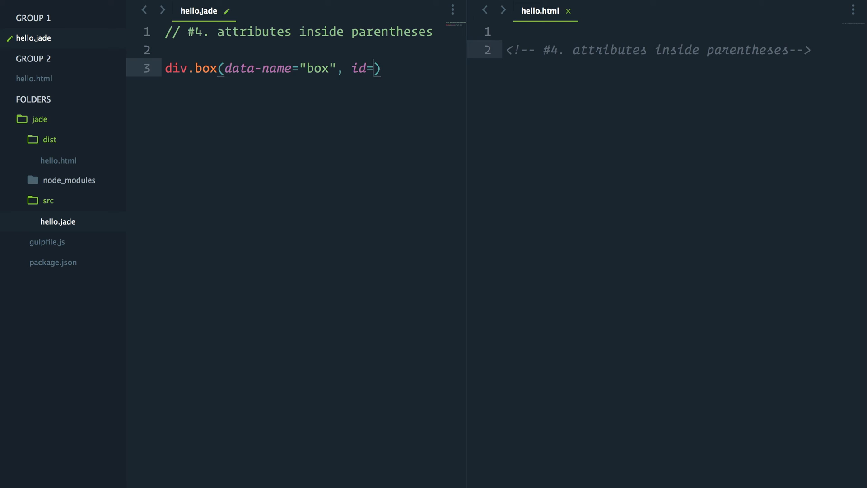
text("myB")
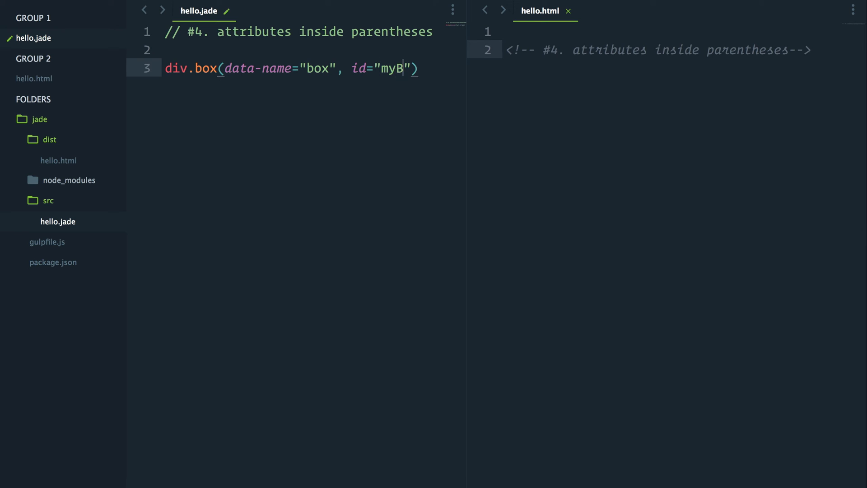
text(ox)
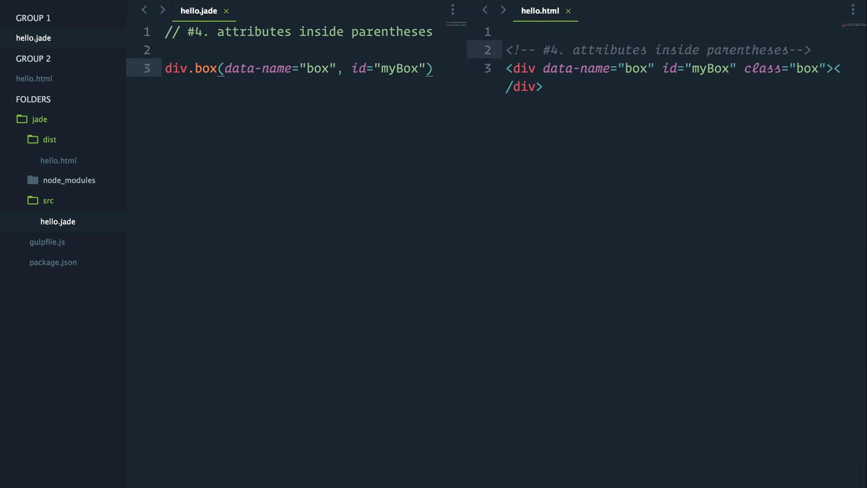
mouse_move(420, 68)
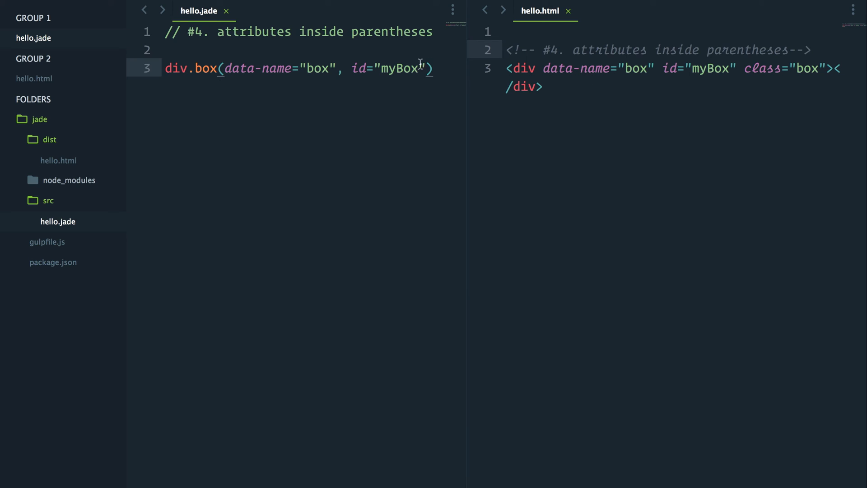
- Put each div.box attribute on its own line and type a .box element below
key(enter)
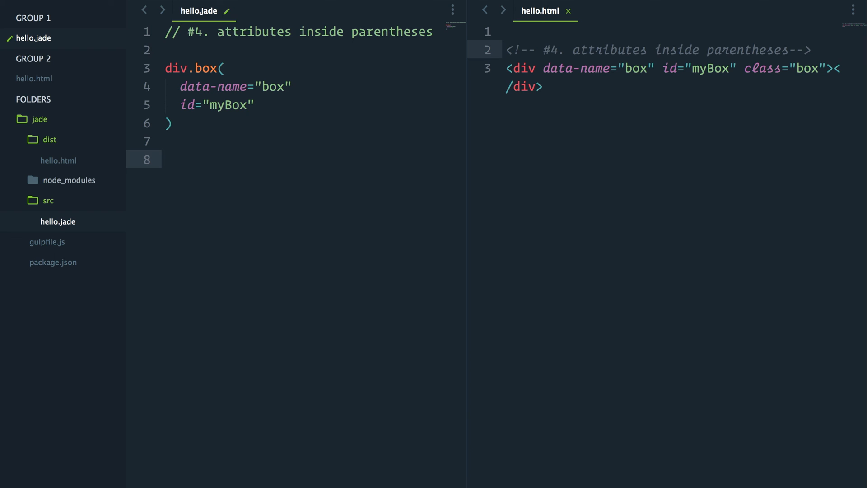
text(.b)
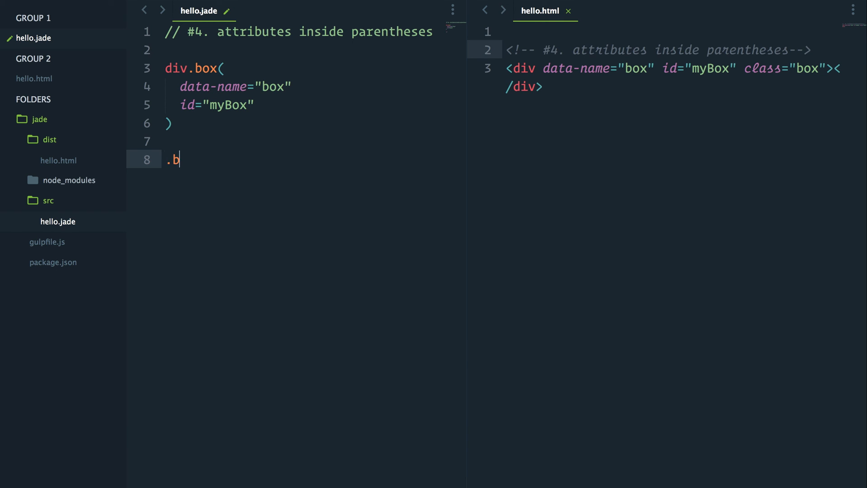
text(ox)
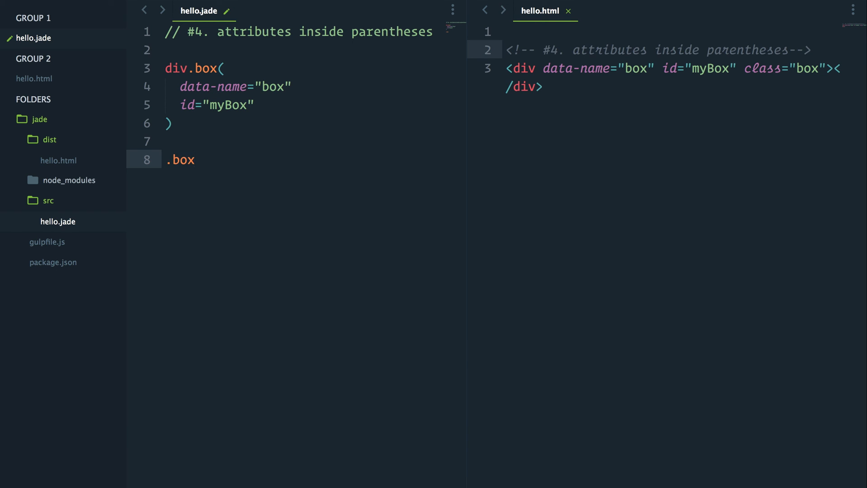